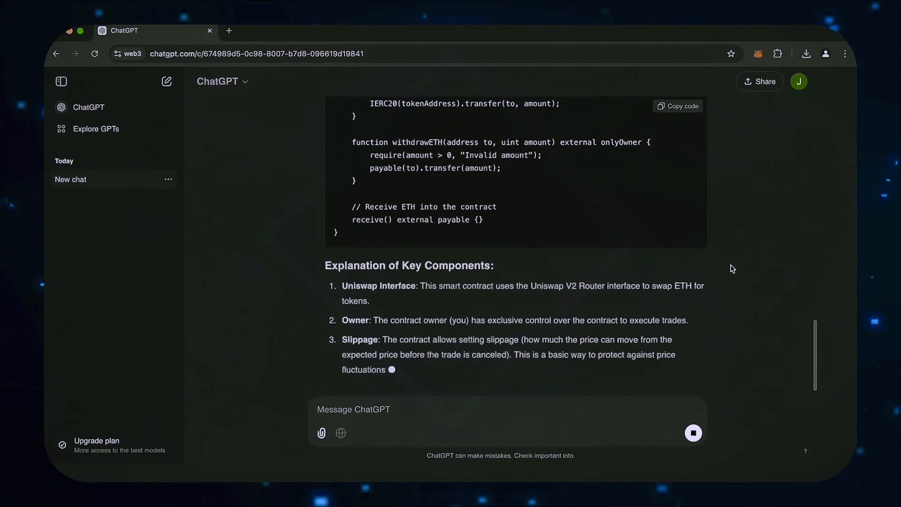
# Step: Scroll down through ChatGPT's generated Uniswap contract explanation
pyautogui.scroll(-3)
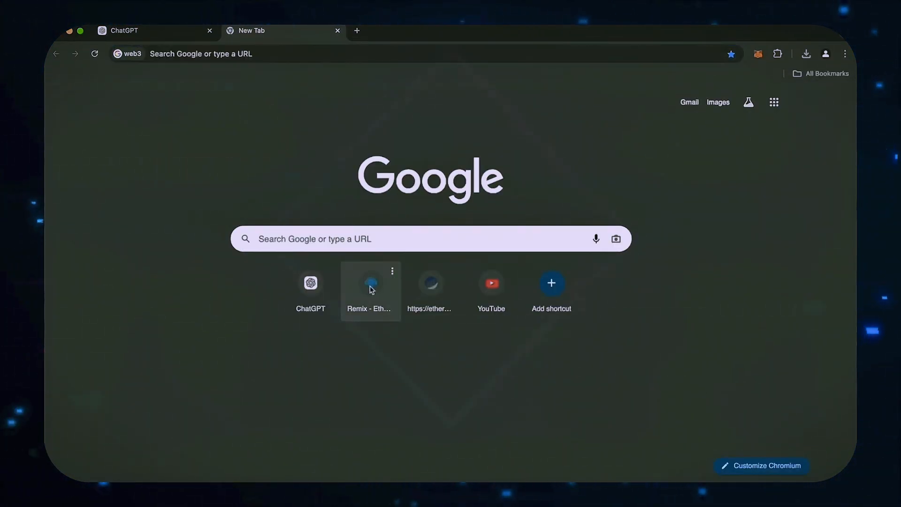
# Step: Open Remix and create an empty bot.sol file in the workspace
pyautogui.click(370, 283)
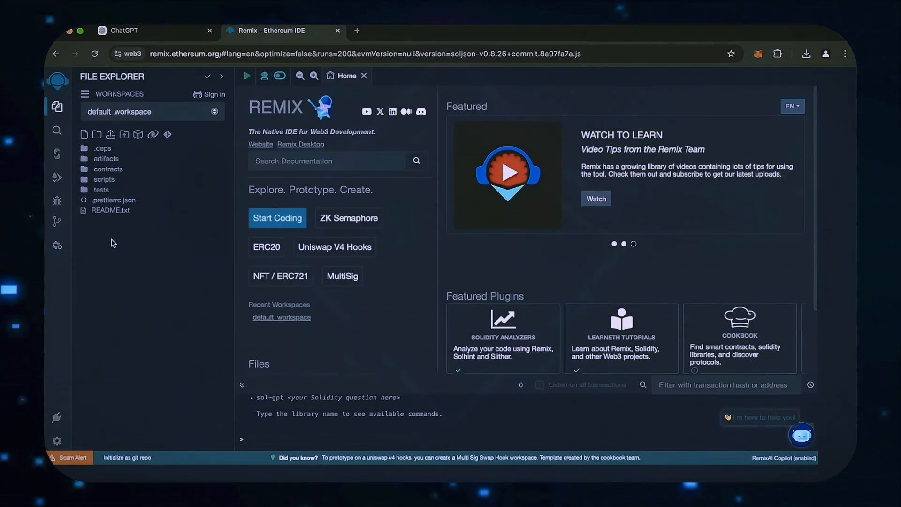
pyautogui.click(83, 134)
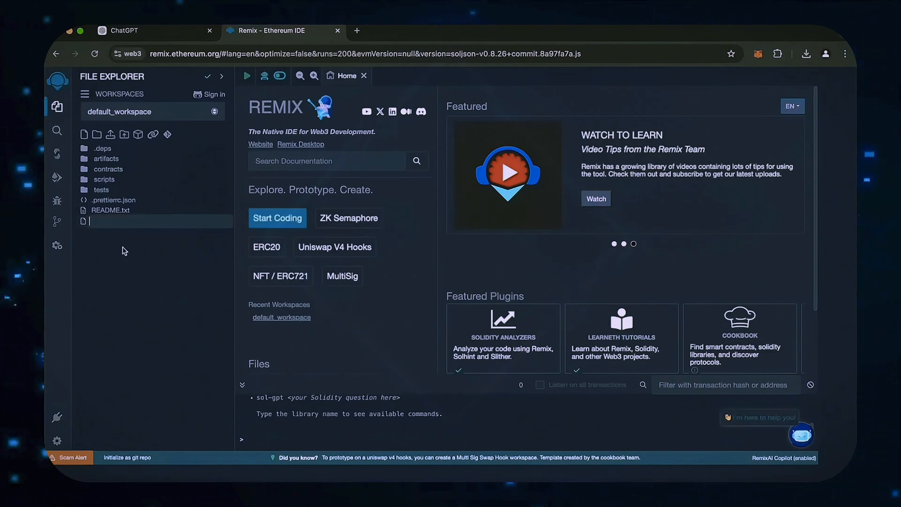
pyautogui.write('bot.sol')
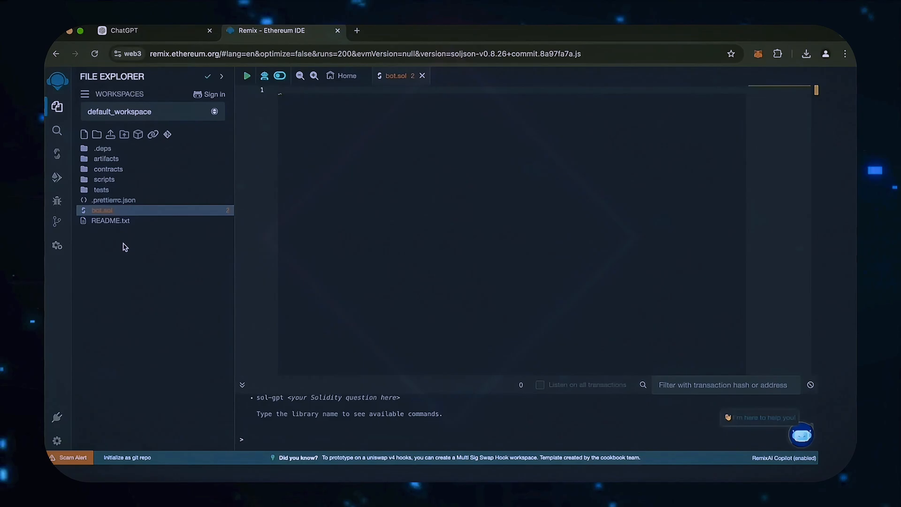
pyautogui.click(322, 96)
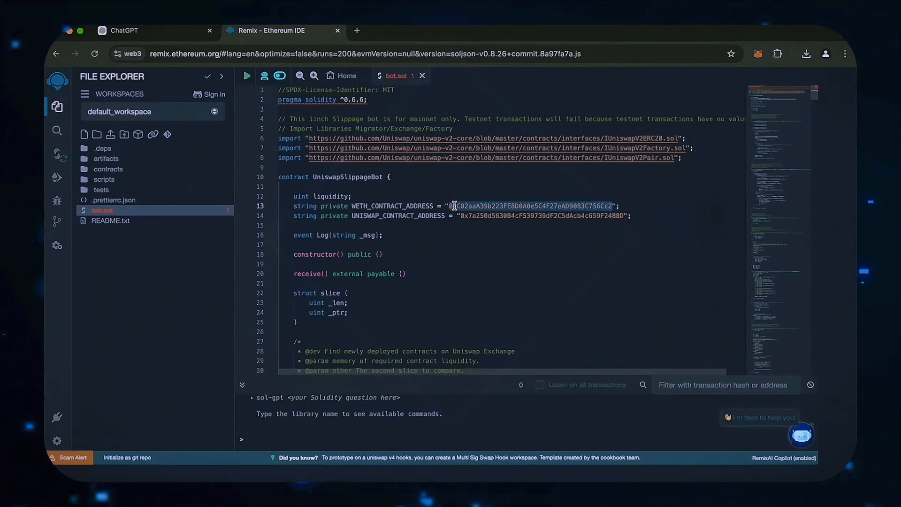
# Step: Search Etherscan for 0xC02aaA39b223FE8D0A0e5C4F27eAD9083C756Cc2, then go back to Remix
pyautogui.click(356, 30)
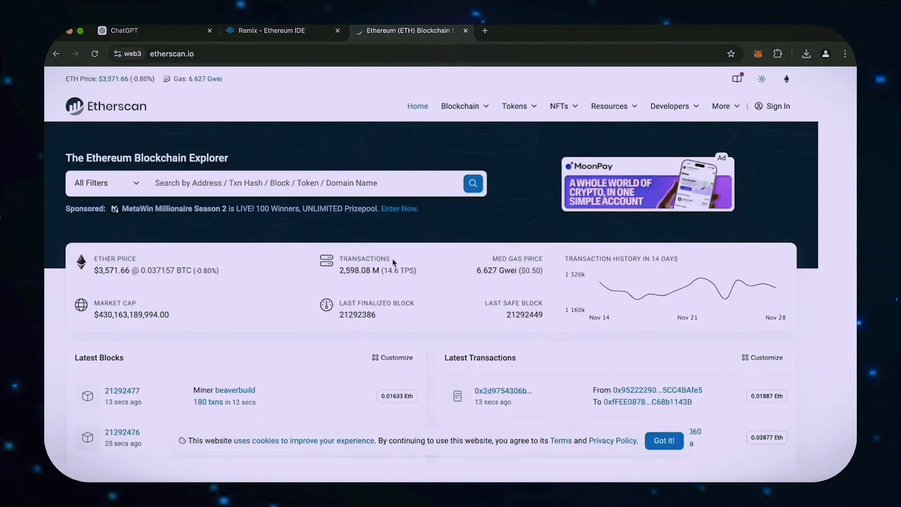
pyautogui.write('0xC02aaA39b223FE8D0A0e5C4F27eAD9083C756Cc2')
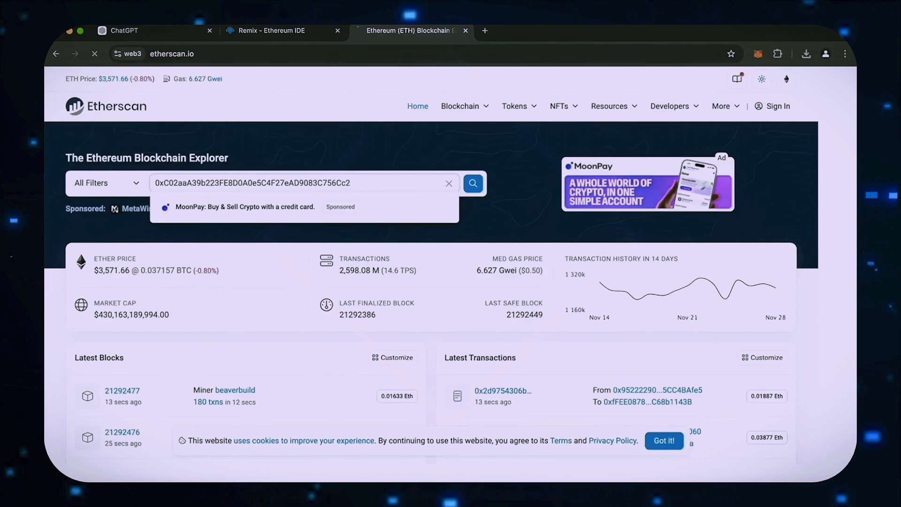
pyautogui.click(472, 183)
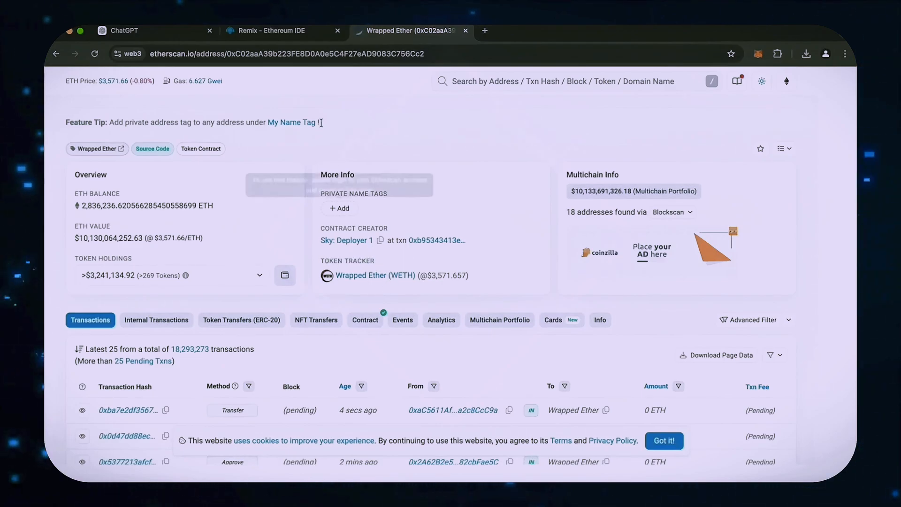
pyautogui.click(274, 30)
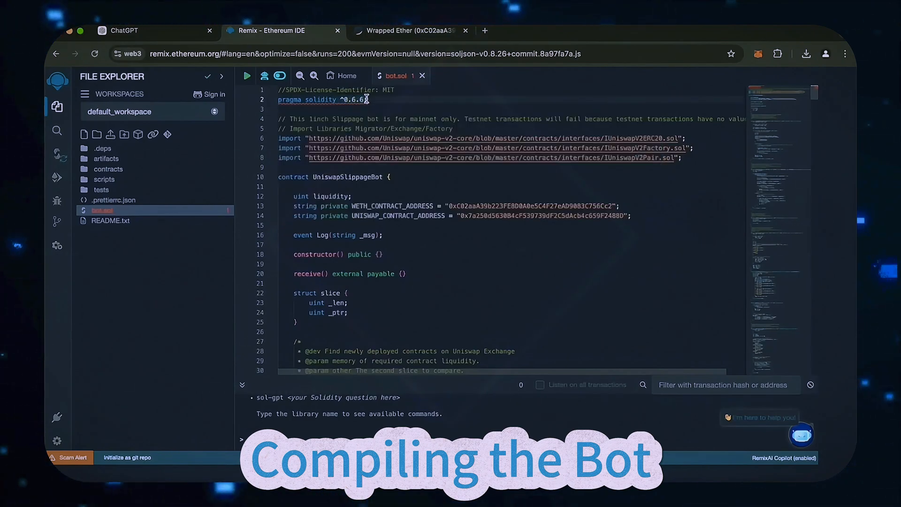
# Step: Enable optimization and compile bot.sol into UniswapSlippageBot with compiler 0.6.6
pyautogui.click(56, 153)
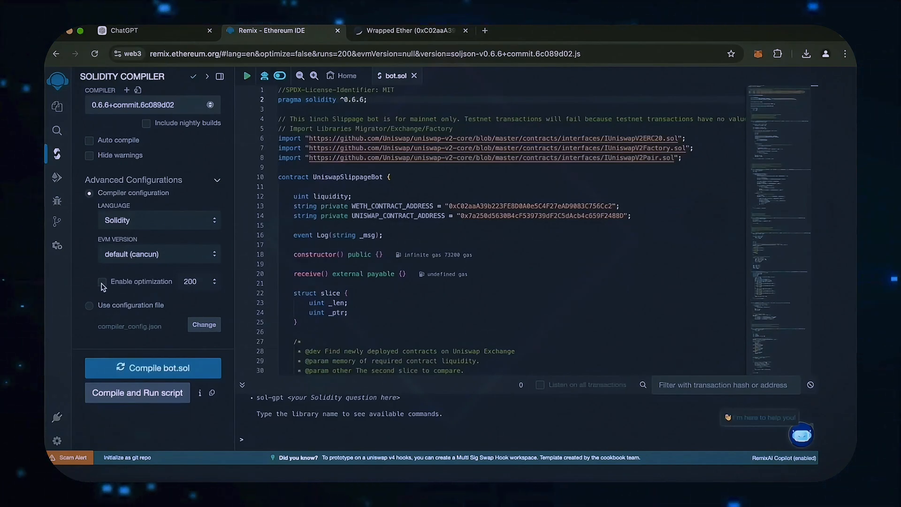
pyautogui.click(101, 282)
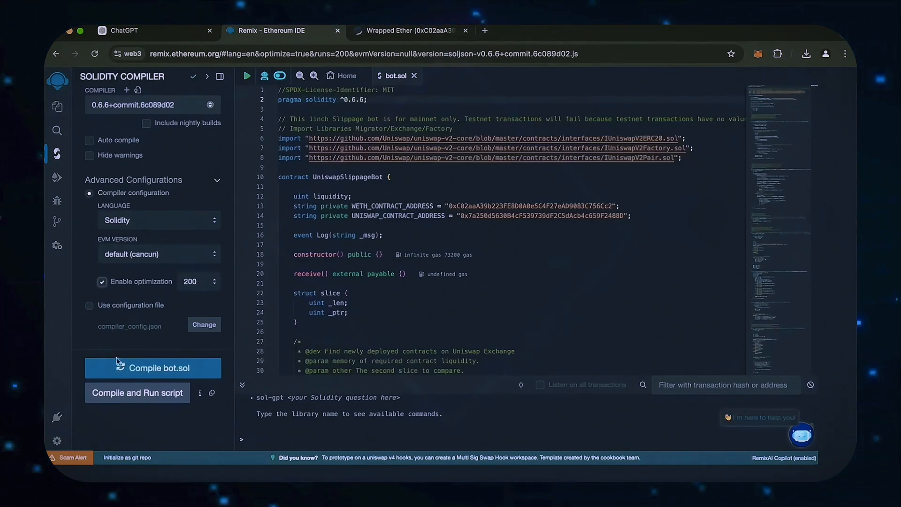
pyautogui.click(152, 367)
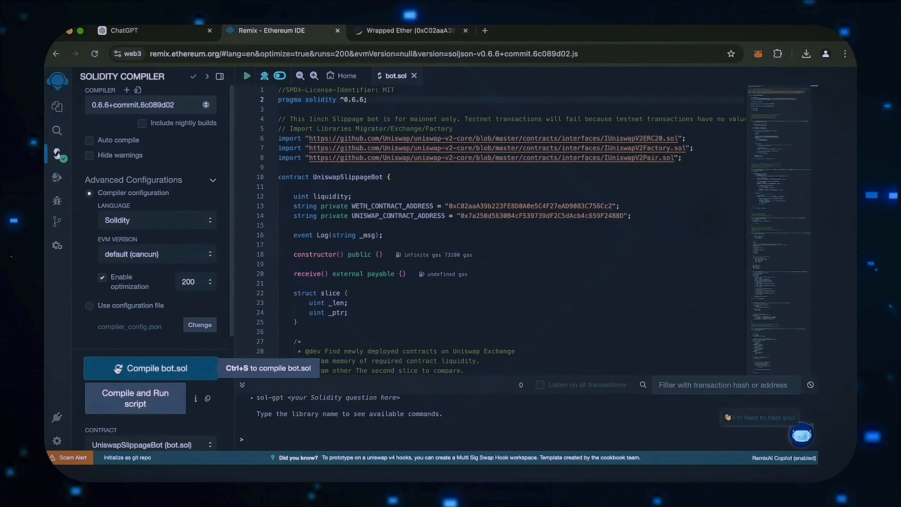
pyautogui.moveTo(57, 178)
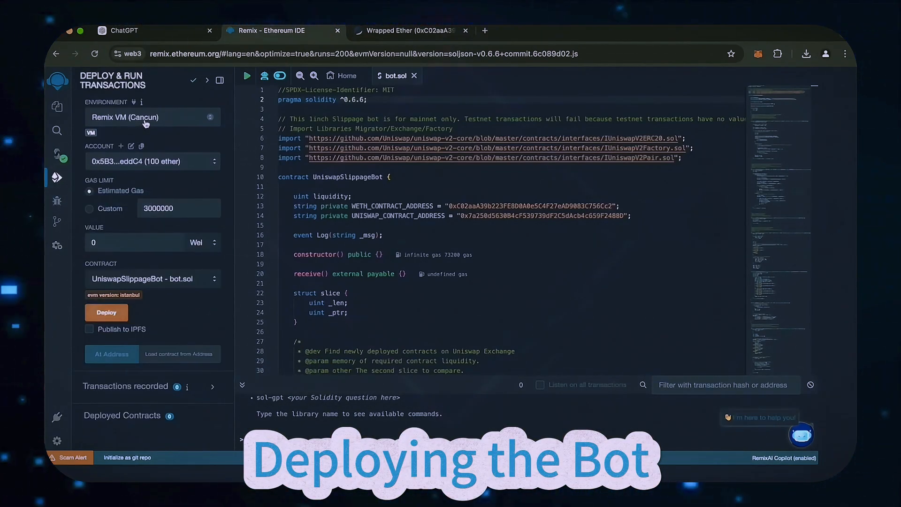
# Step: Set the environment to Injected Provider - MetaMask and approve the wallet connection
pyautogui.click(151, 117)
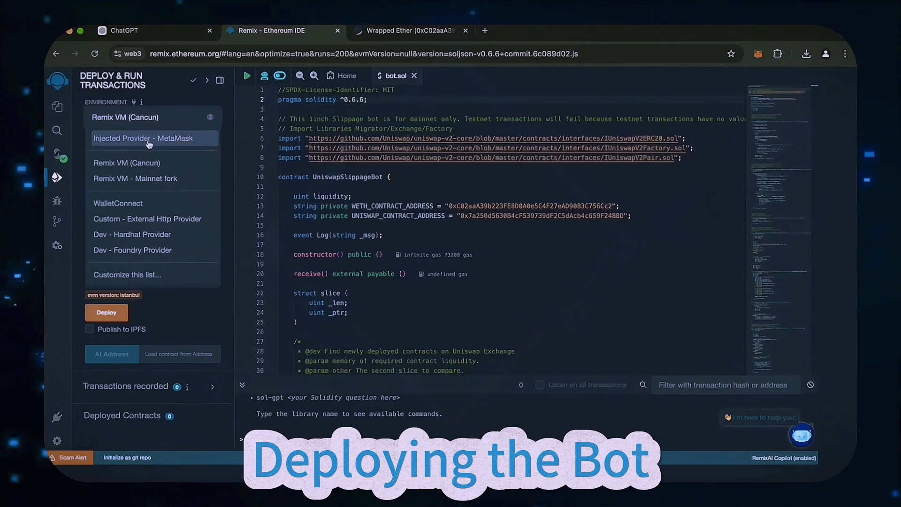
pyautogui.click(142, 138)
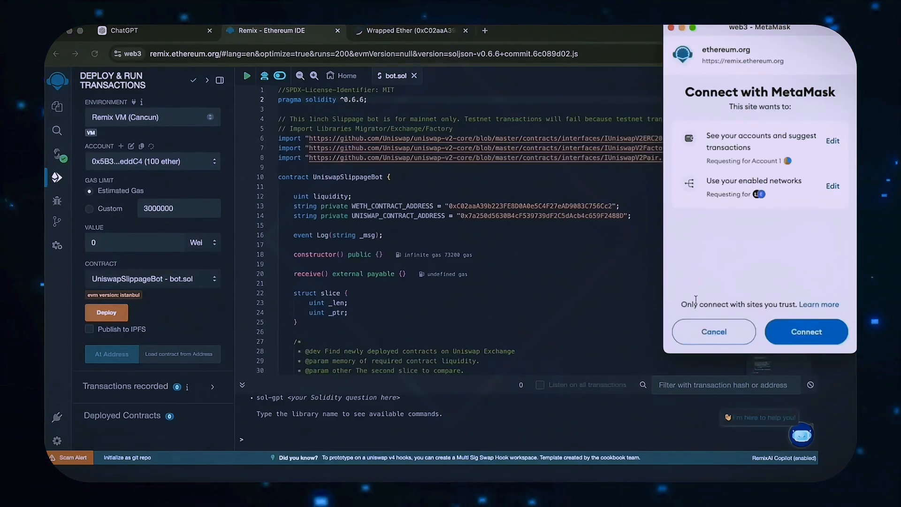
pyautogui.click(806, 331)
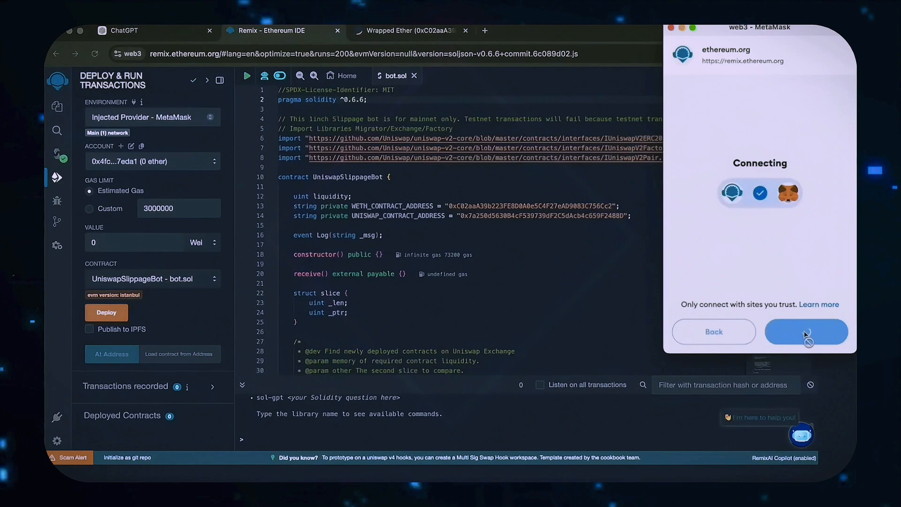
pyautogui.click(806, 331)
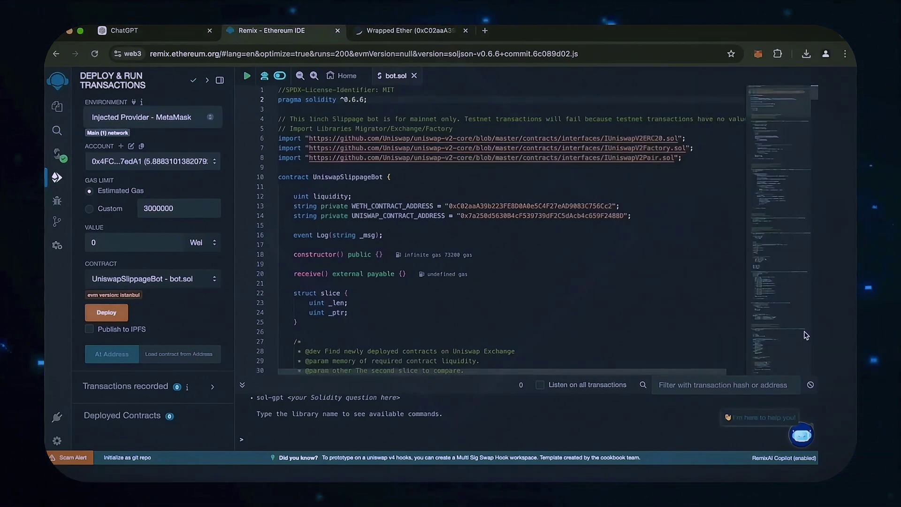
pyautogui.moveTo(113, 312)
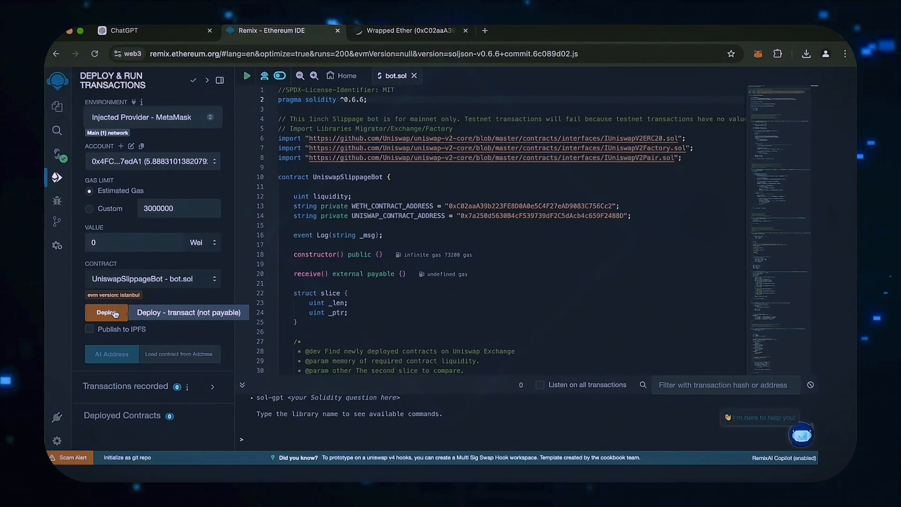
# Step: Deploy UniswapSlippageBot and confirm the mainnet transaction in MetaMask
pyautogui.click(106, 312)
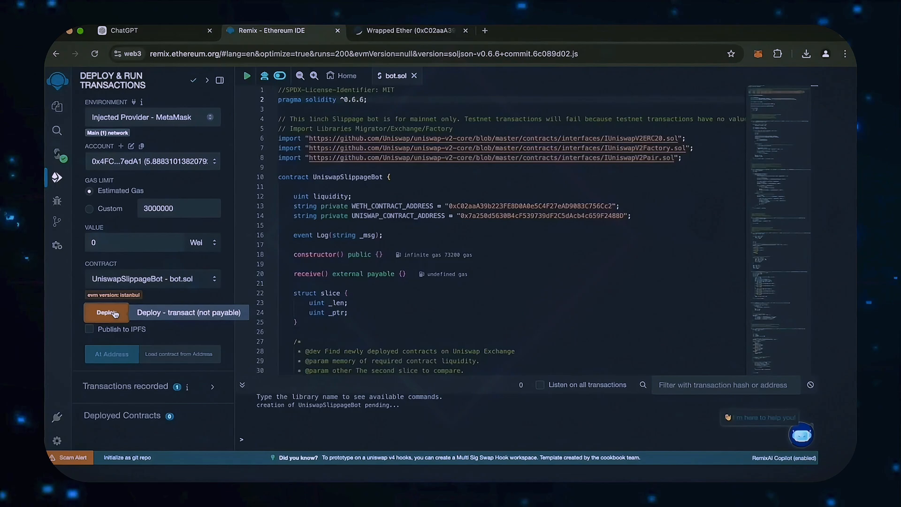
pyautogui.click(106, 312)
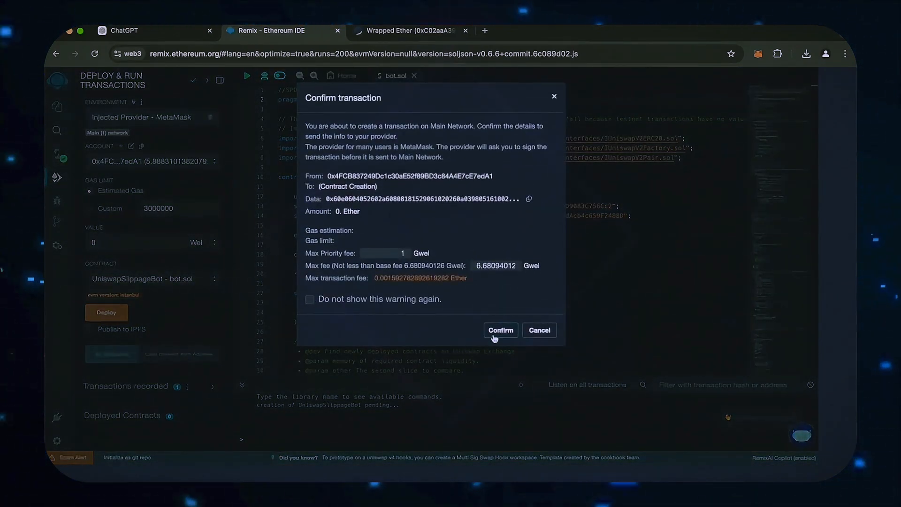
pyautogui.click(501, 330)
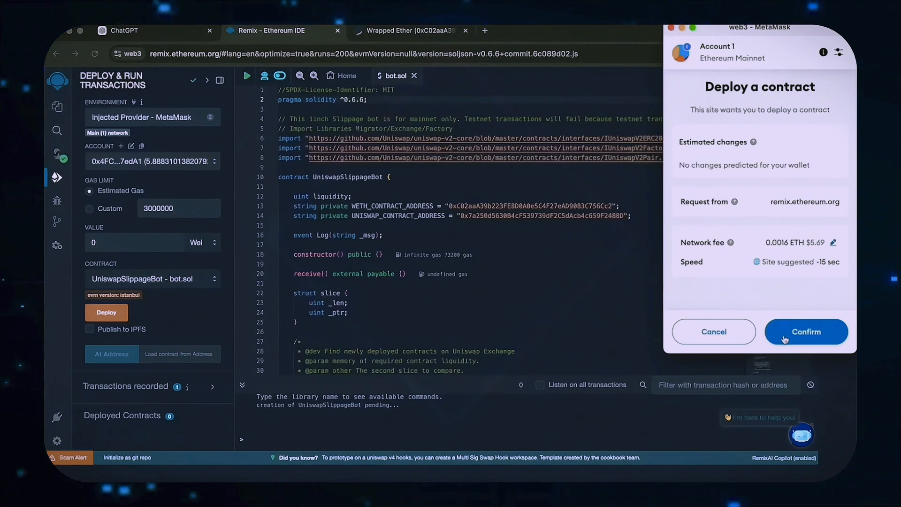
pyautogui.click(832, 243)
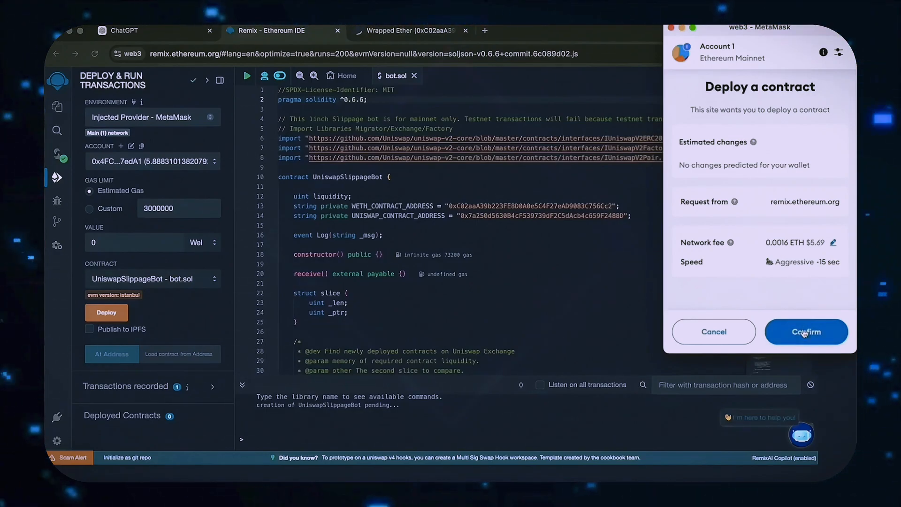
pyautogui.click(806, 332)
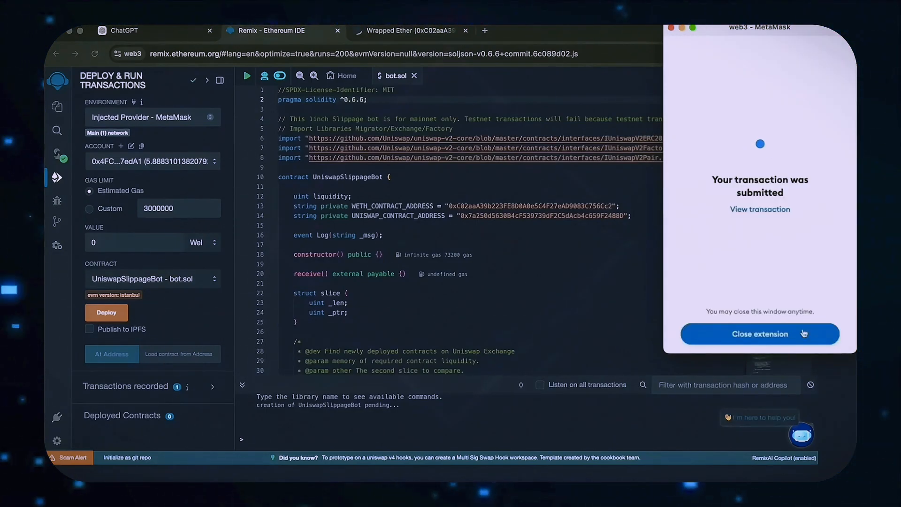
pyautogui.click(759, 333)
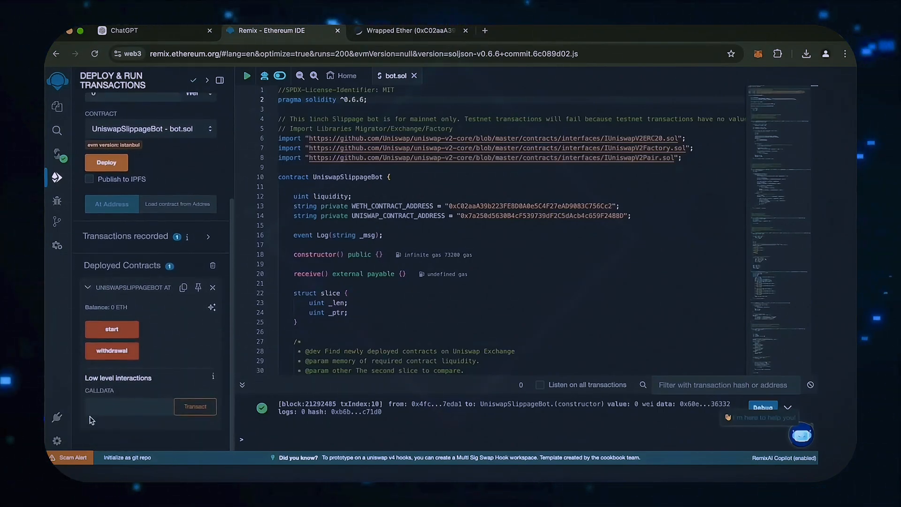
pyautogui.moveTo(112, 329)
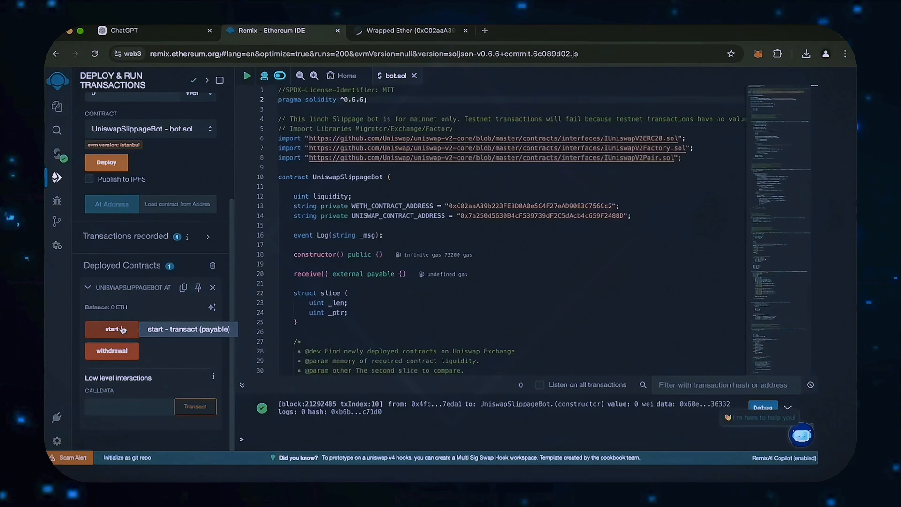
pyautogui.moveTo(159, 340)
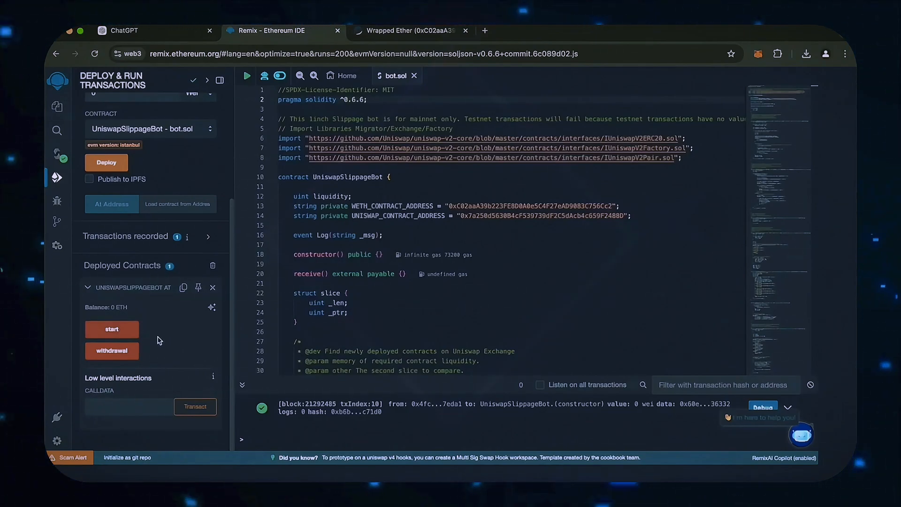
pyautogui.moveTo(106, 354)
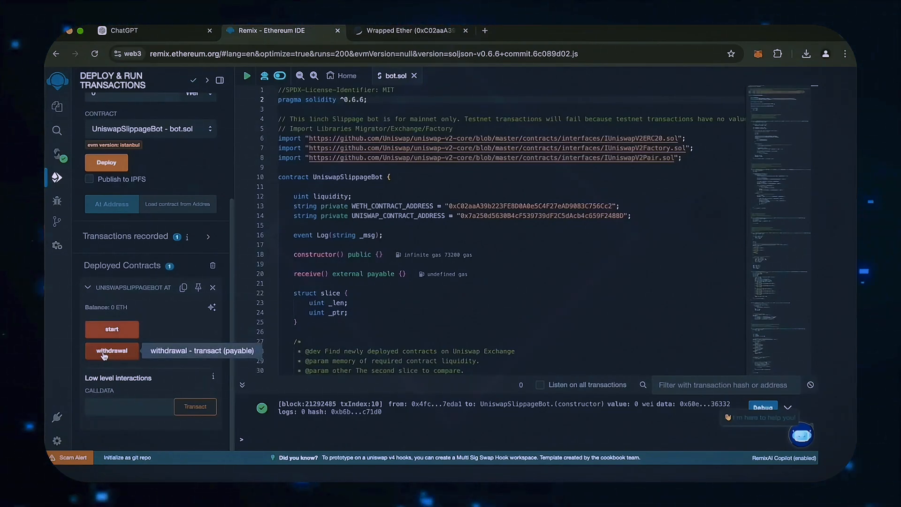
pyautogui.moveTo(80, 306)
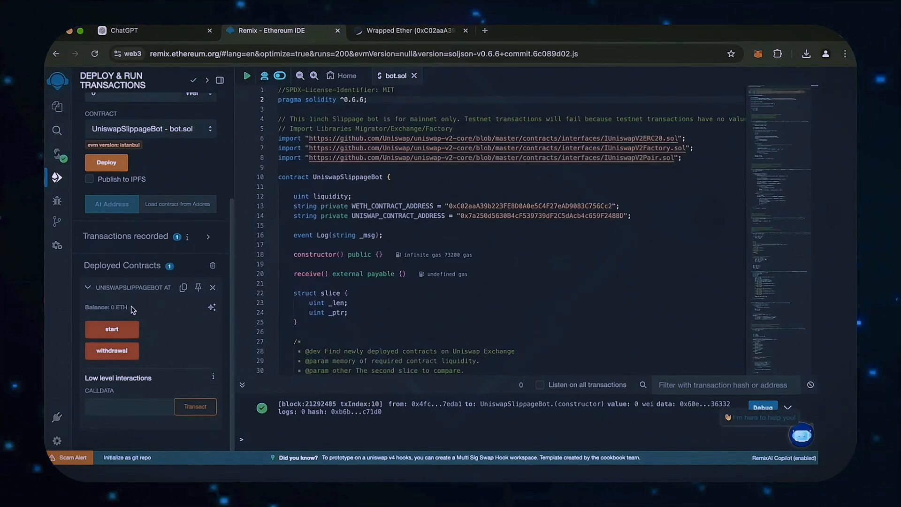
pyautogui.moveTo(183, 287)
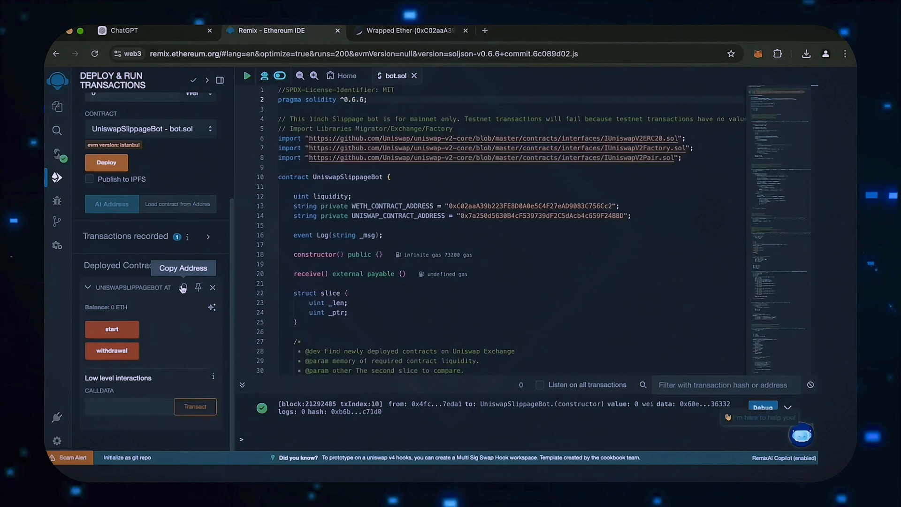
# Step: Copy the deployed UniswapSlippageBot contract's address
pyautogui.click(410, 31)
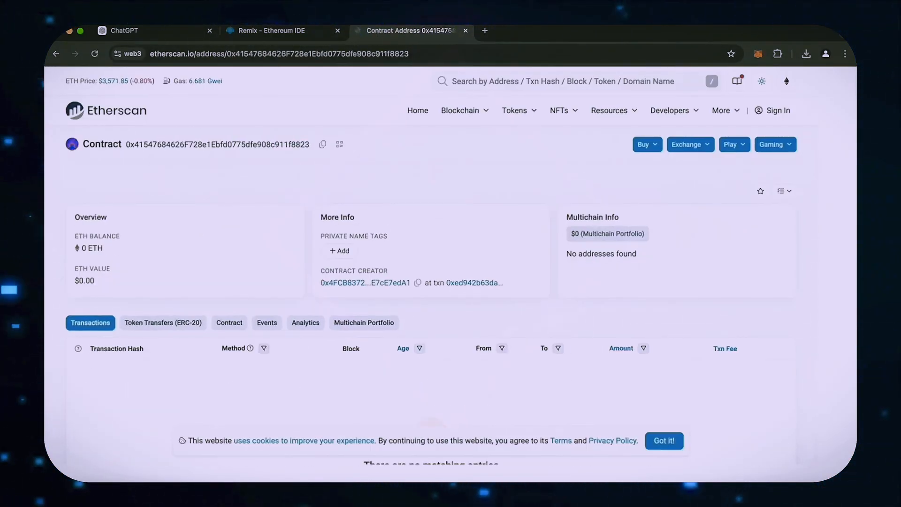
# Step: Open the MetaMask extension over the Etherscan contract page to see the balance
pyautogui.scroll(-3)
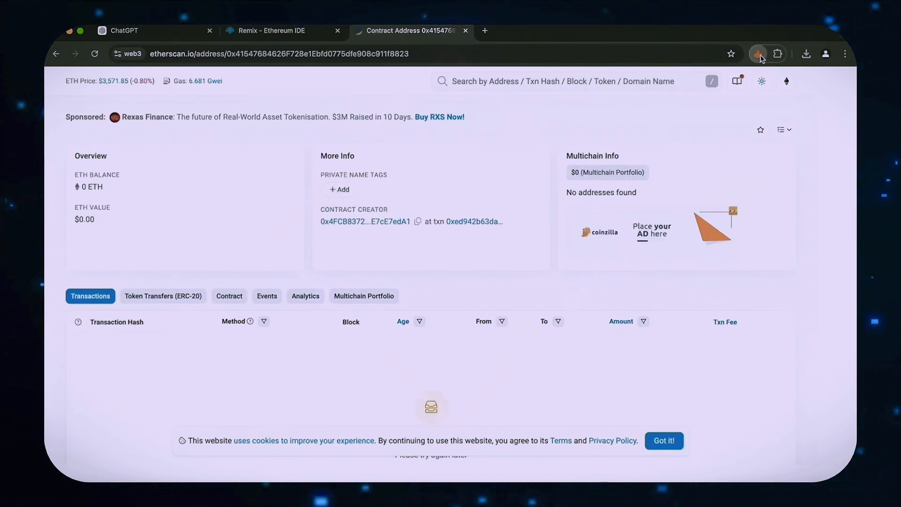
pyautogui.click(757, 53)
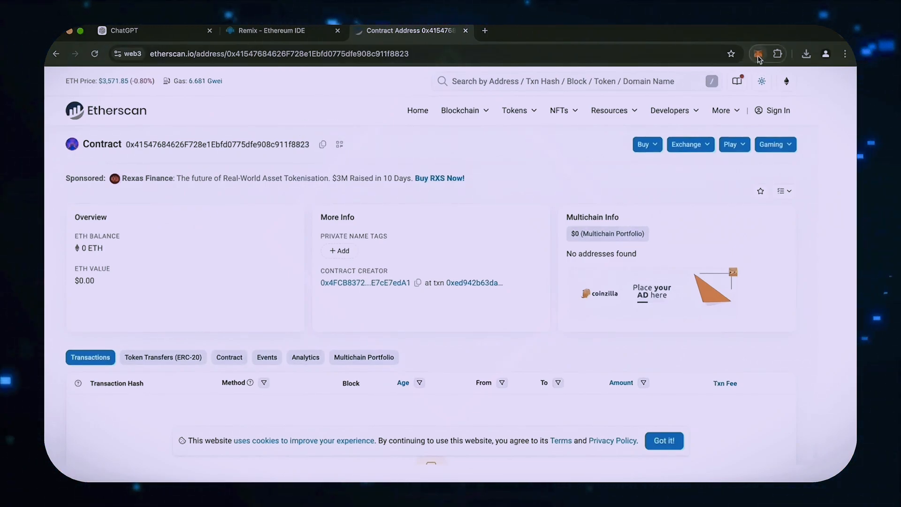
pyautogui.click(758, 53)
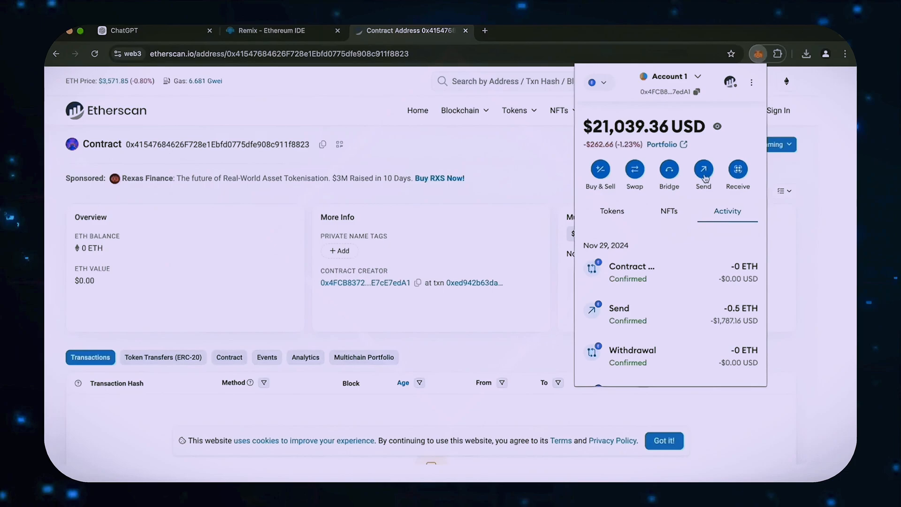
# Step: Send 2 ETH to the bot contract, reload its Etherscan page, and return to Remix
pyautogui.click(702, 168)
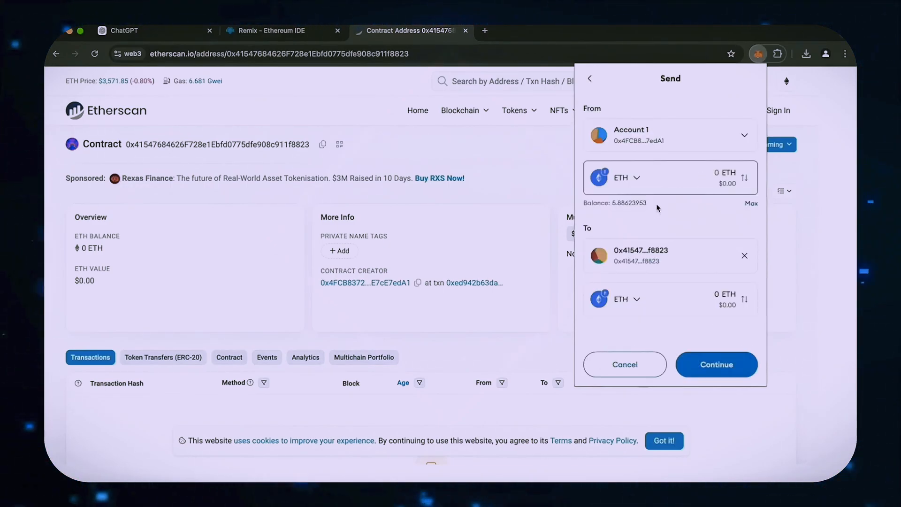
pyautogui.write('2')
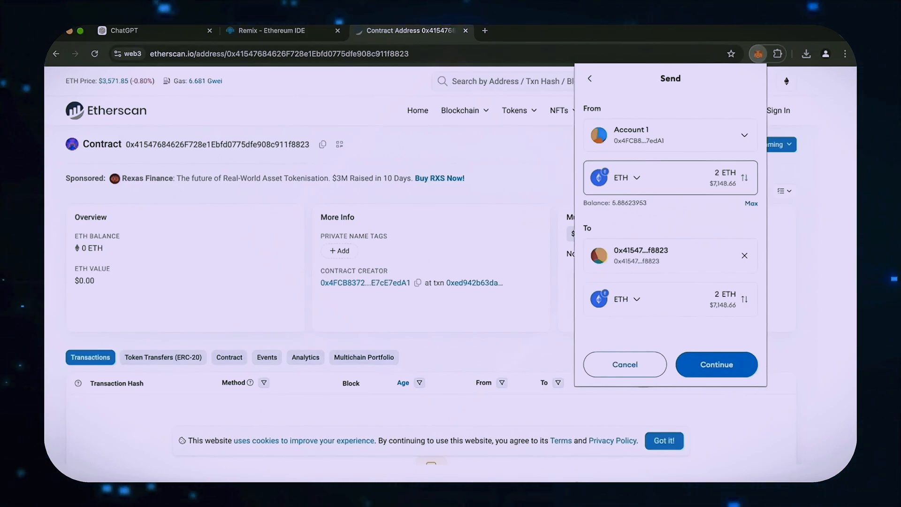
pyautogui.click(716, 364)
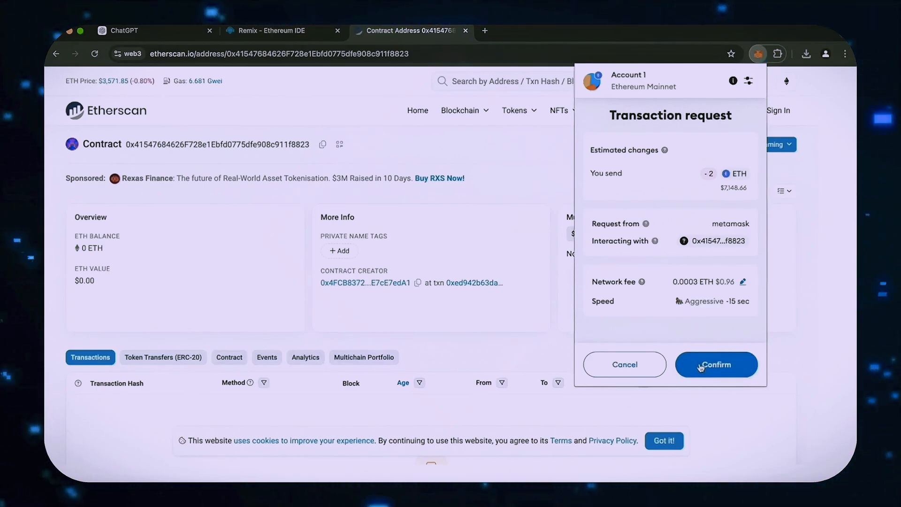
pyautogui.click(715, 364)
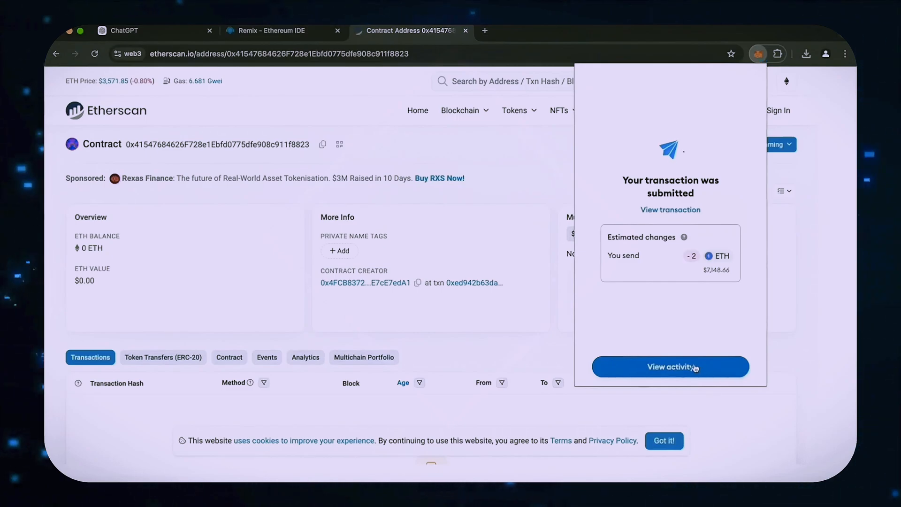
pyautogui.click(671, 366)
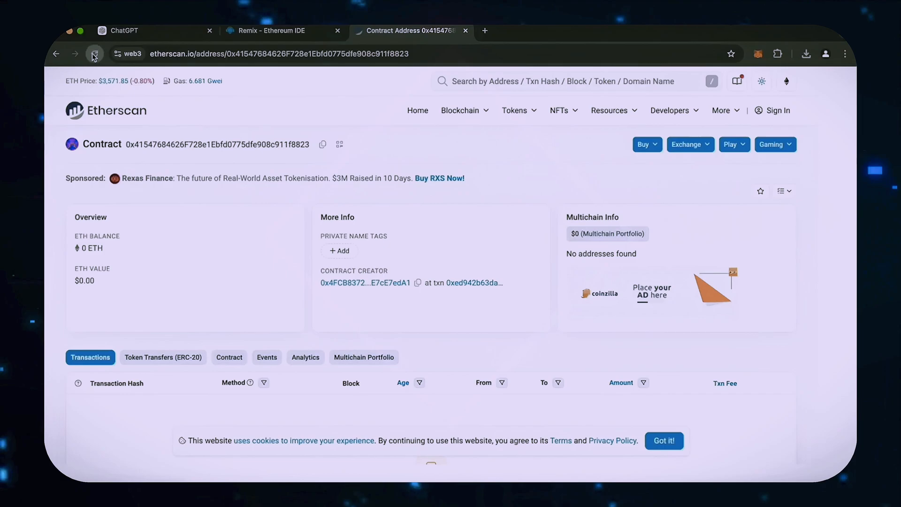
pyautogui.click(94, 54)
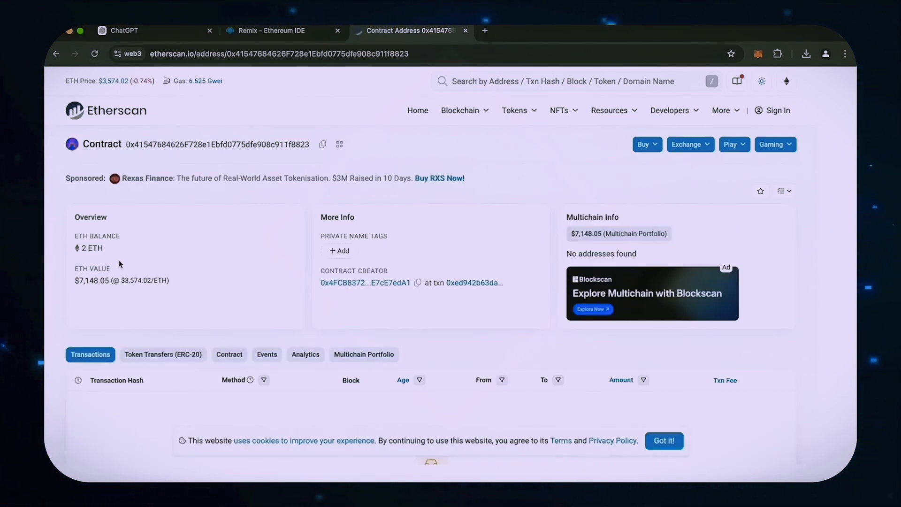
pyautogui.moveTo(222, 89)
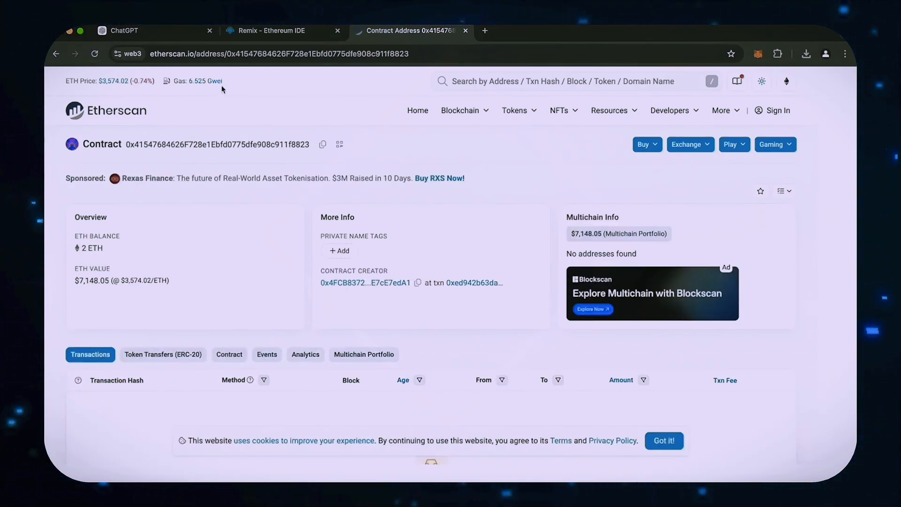
pyautogui.click(273, 30)
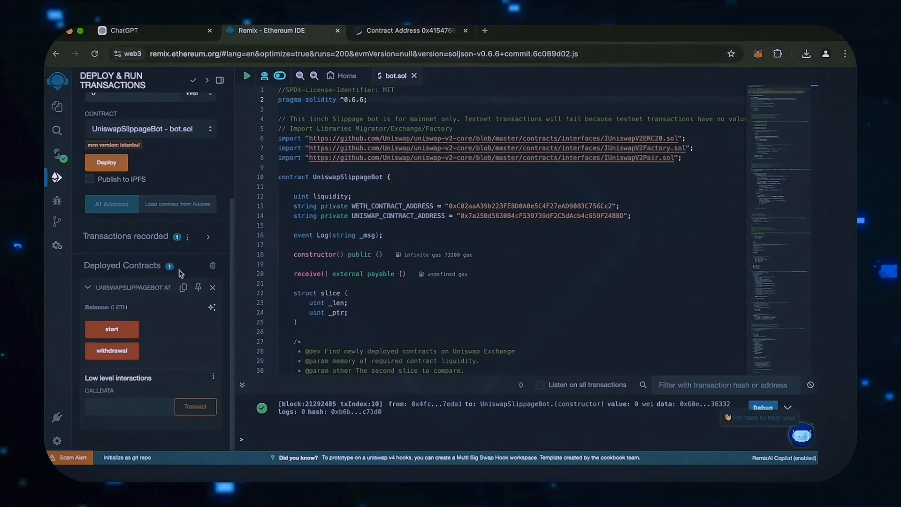
pyautogui.moveTo(139, 310)
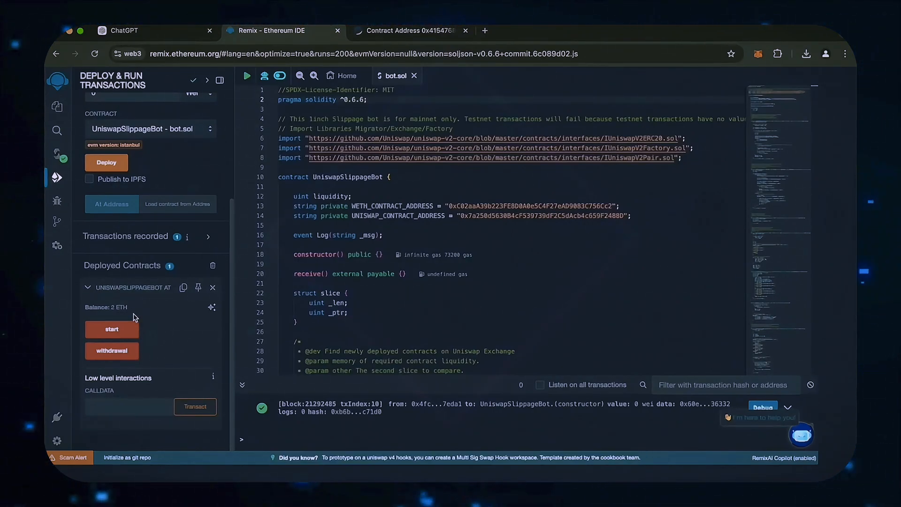
# Step: Call start() on the deployed bot, approve it in MetaMask, then switch to Etherscan
pyautogui.click(112, 329)
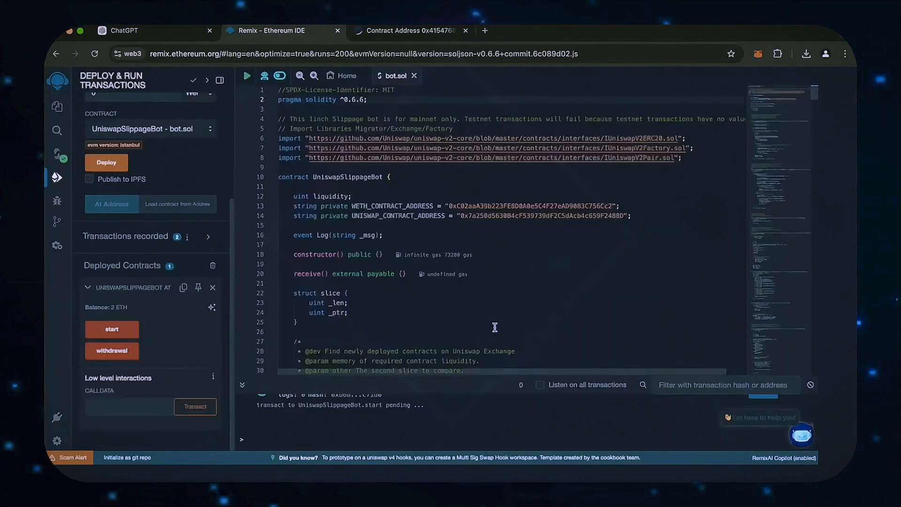
pyautogui.click(111, 329)
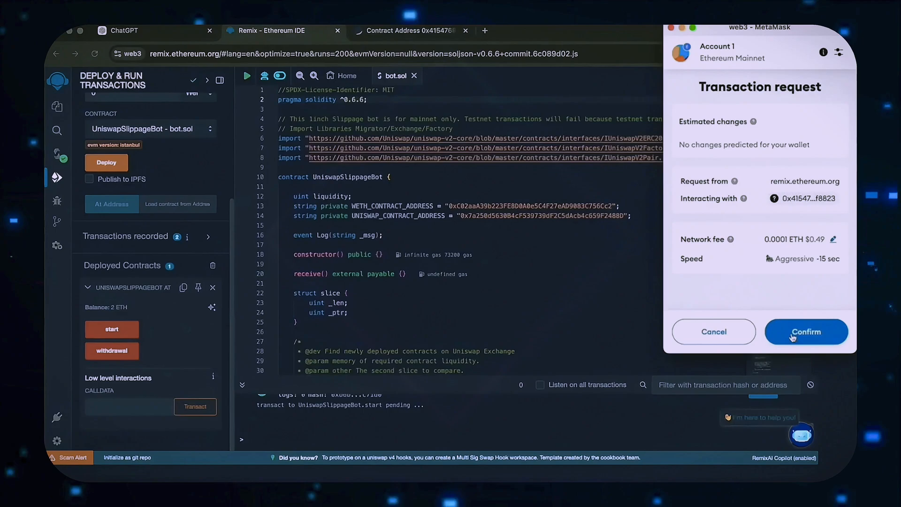
pyautogui.click(806, 331)
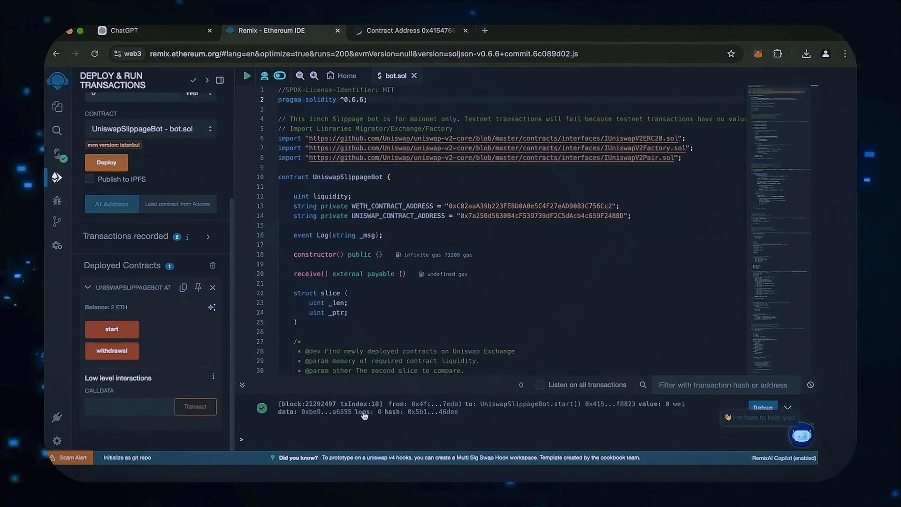
pyautogui.click(409, 30)
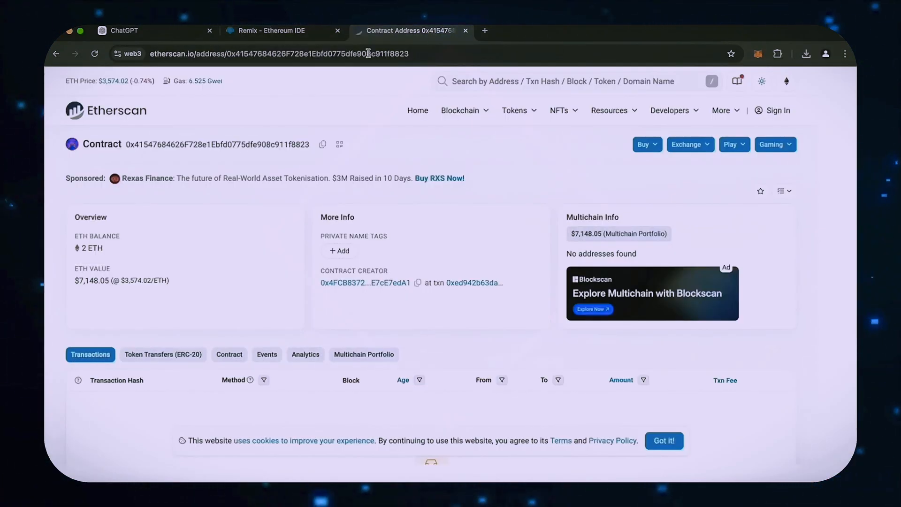
# Step: Reload the contract's Etherscan page until it shows 2.82 ETH across 12 transactions, then go back to Remix
pyautogui.click(96, 53)
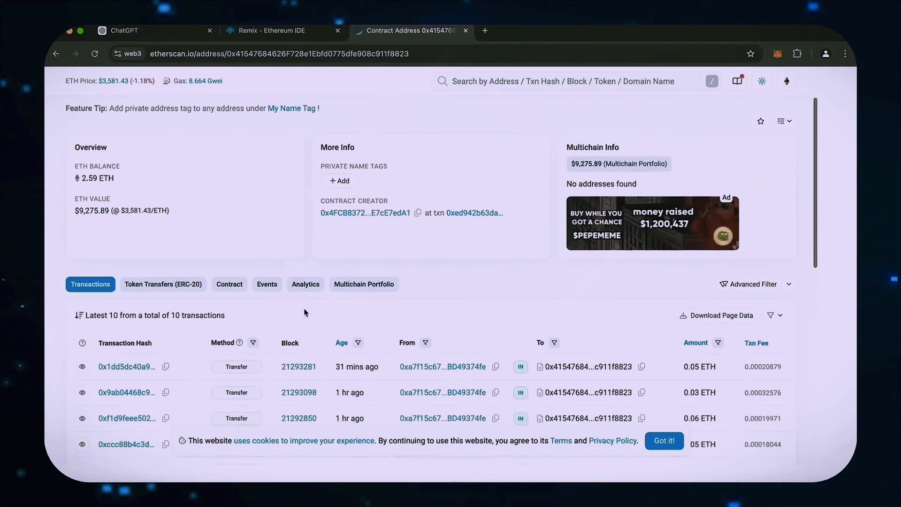
pyautogui.scroll(-3)
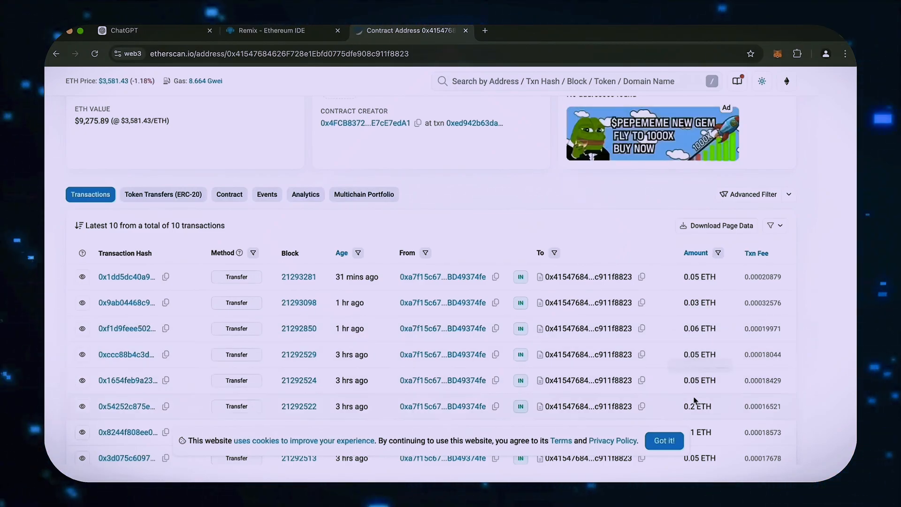
pyautogui.scroll(3)
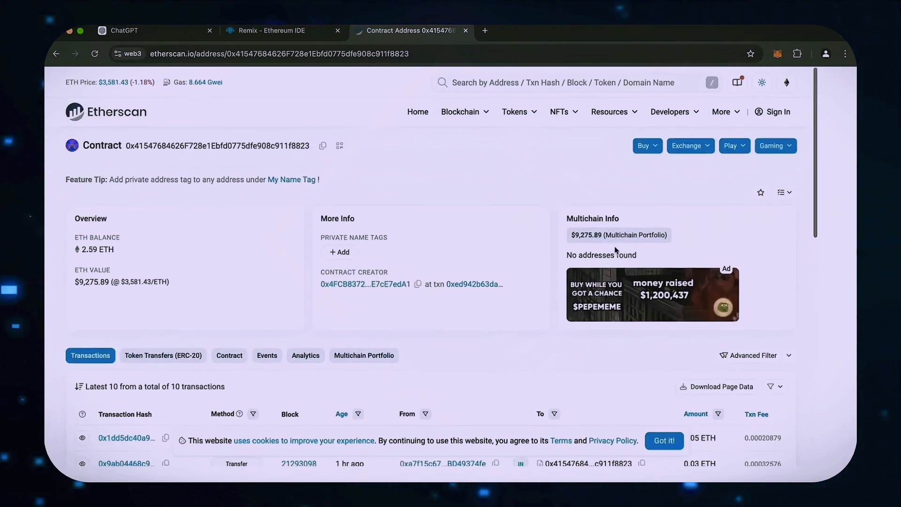
pyautogui.click(275, 30)
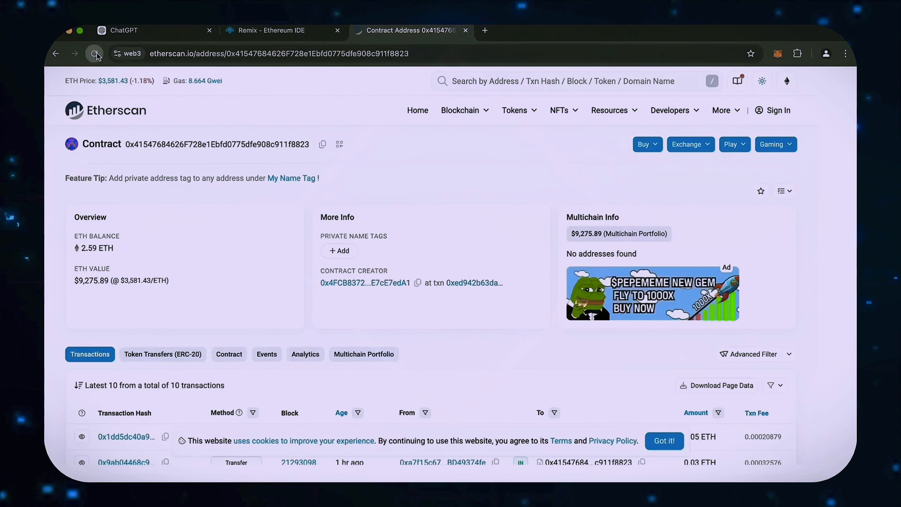
pyautogui.click(94, 54)
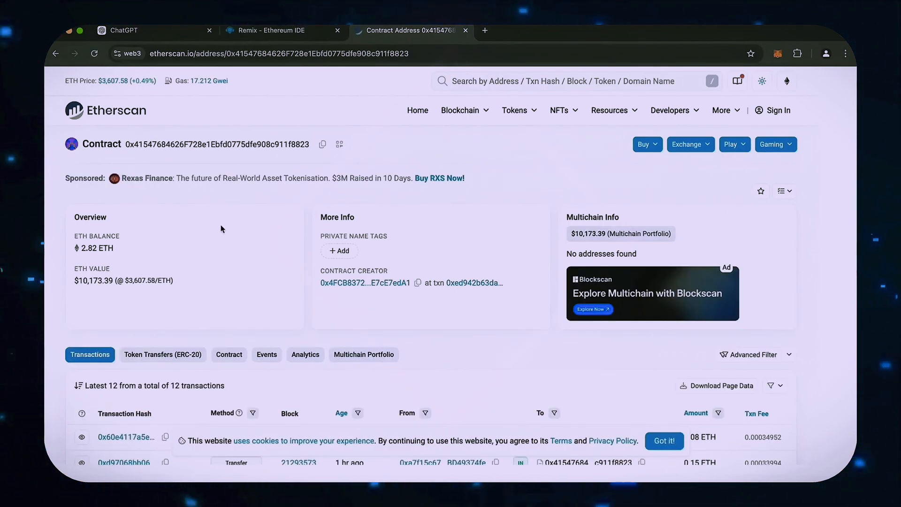
pyautogui.scroll(-3)
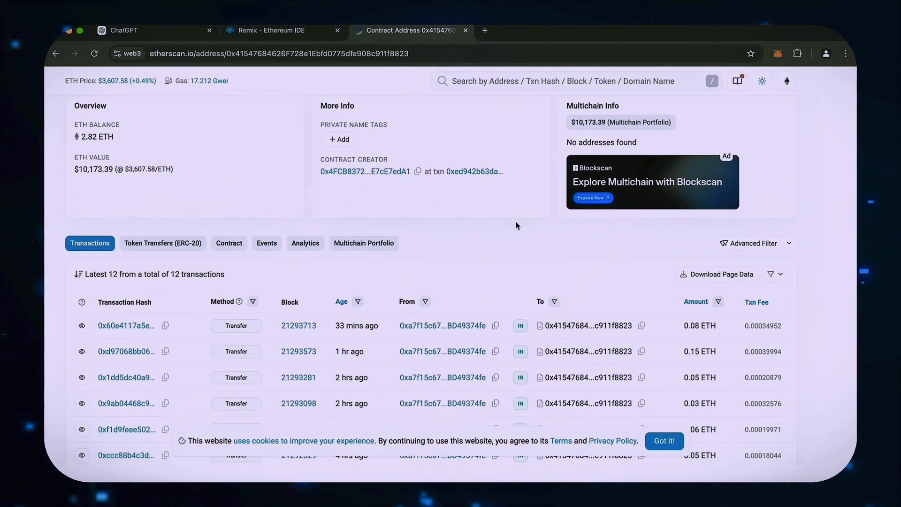
pyautogui.moveTo(701, 360)
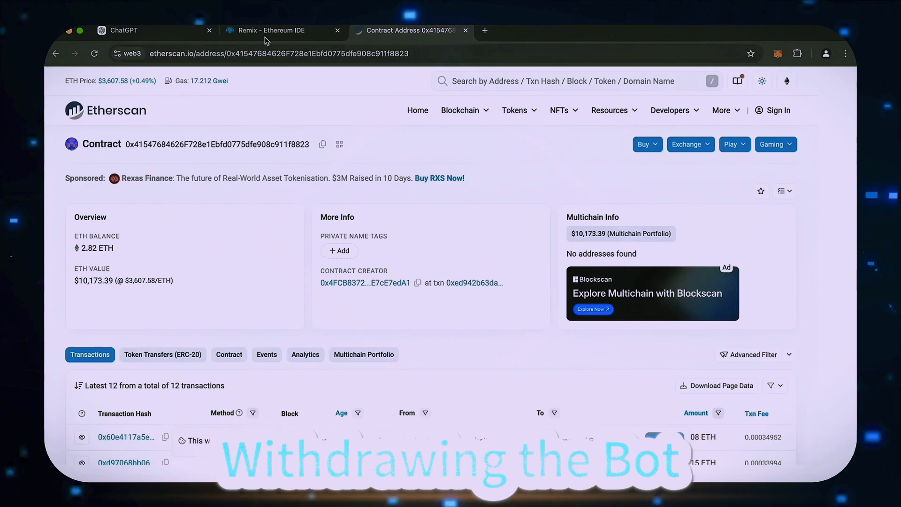
pyautogui.click(279, 30)
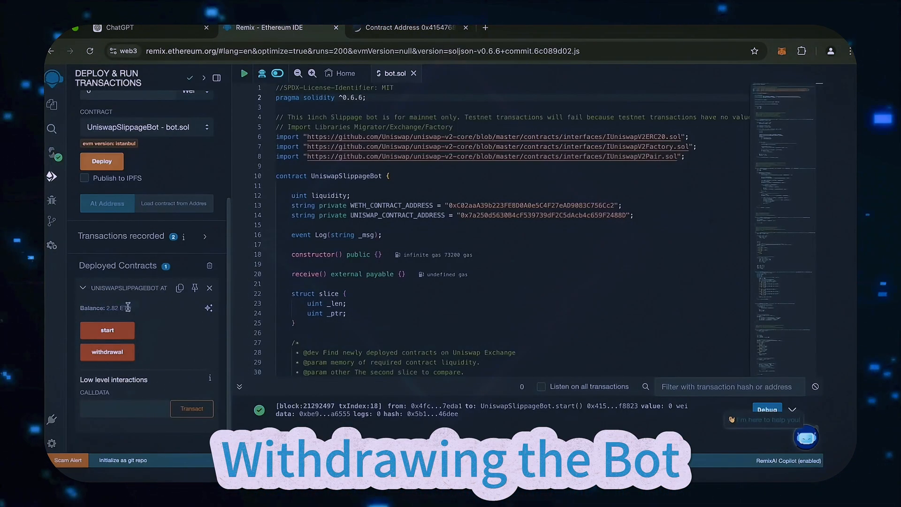
pyautogui.moveTo(155, 314)
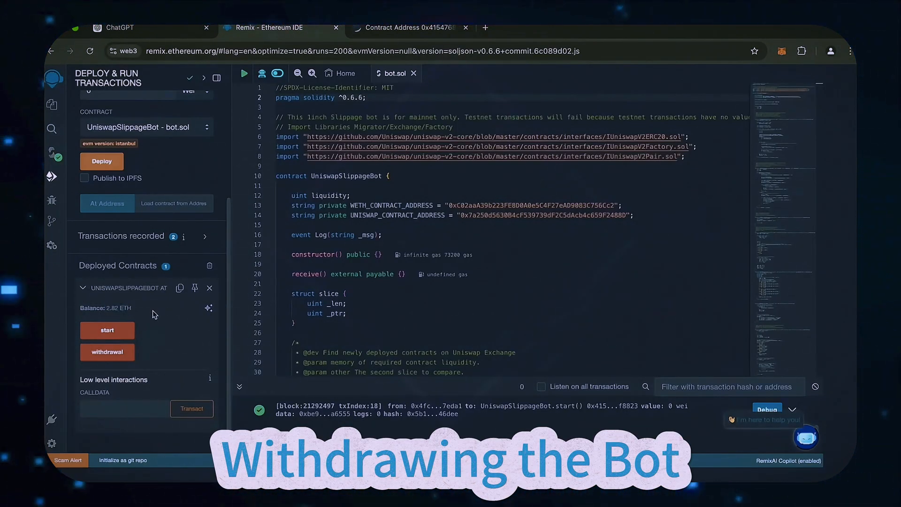
pyautogui.moveTo(114, 357)
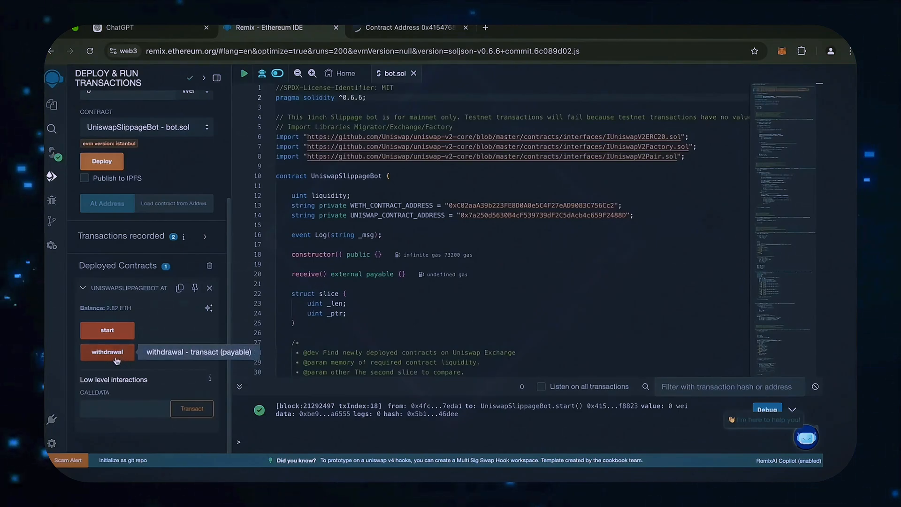
# Step: Call the bot's withdrawal function and confirm it in Remix and MetaMask, returning 2.82 ETH
pyautogui.click(107, 352)
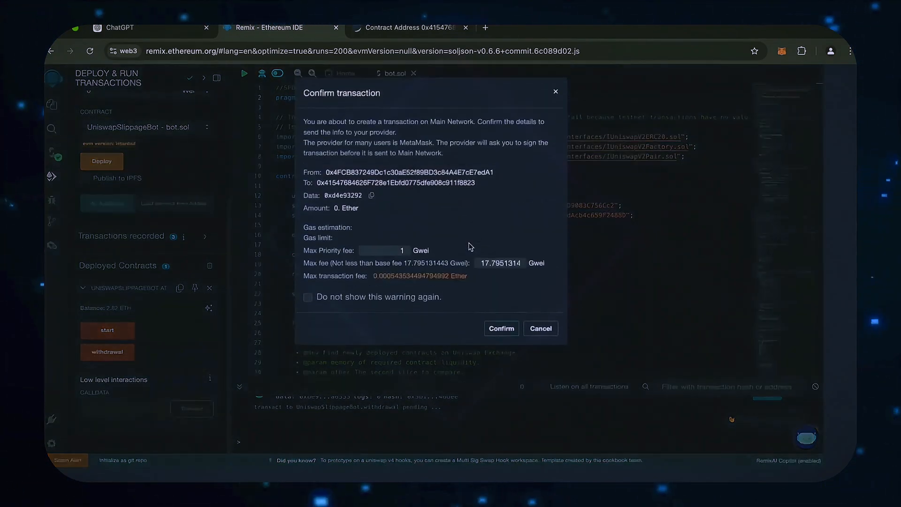
pyautogui.click(501, 328)
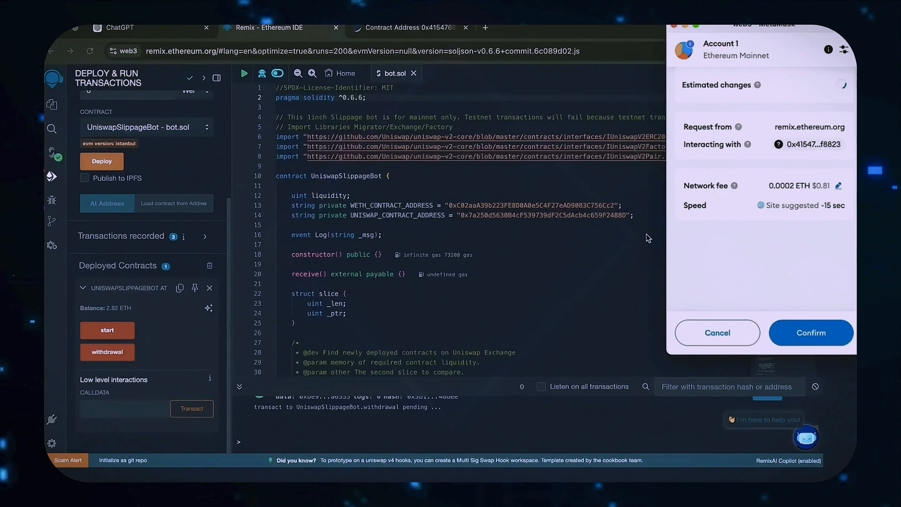
pyautogui.click(838, 185)
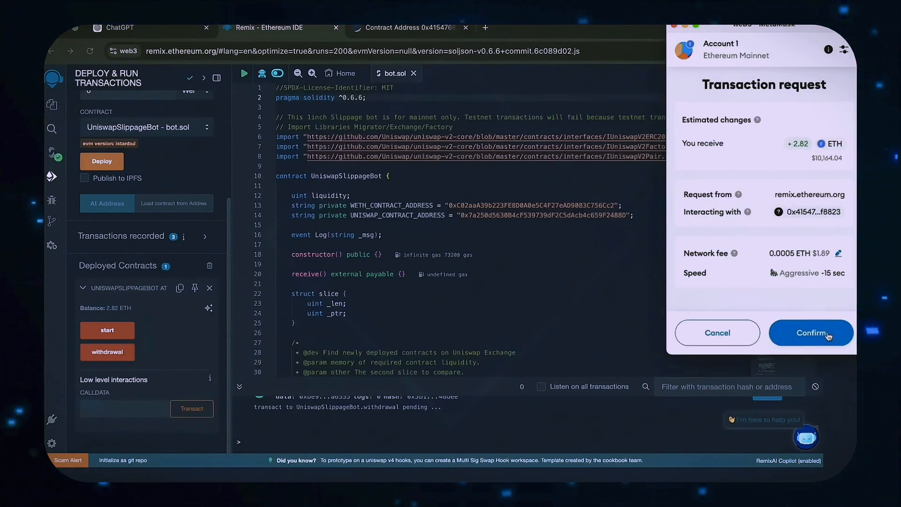
pyautogui.click(811, 333)
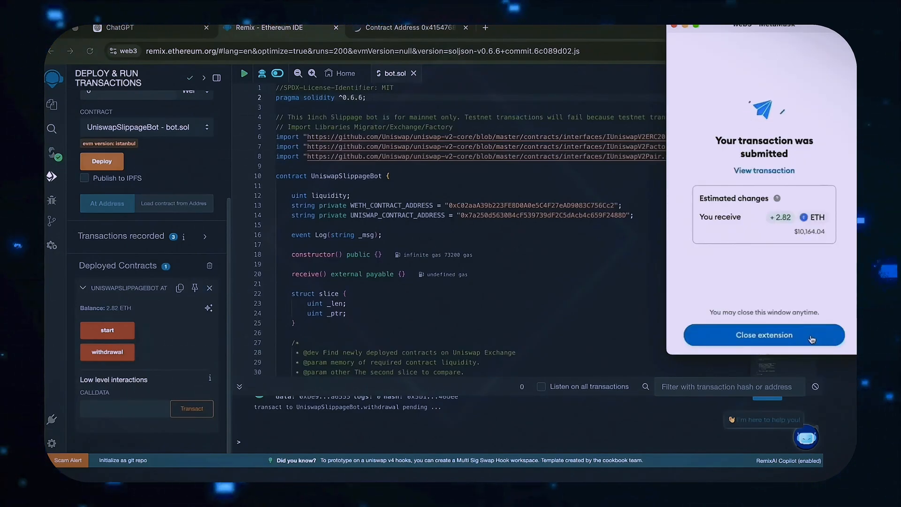
pyautogui.click(763, 335)
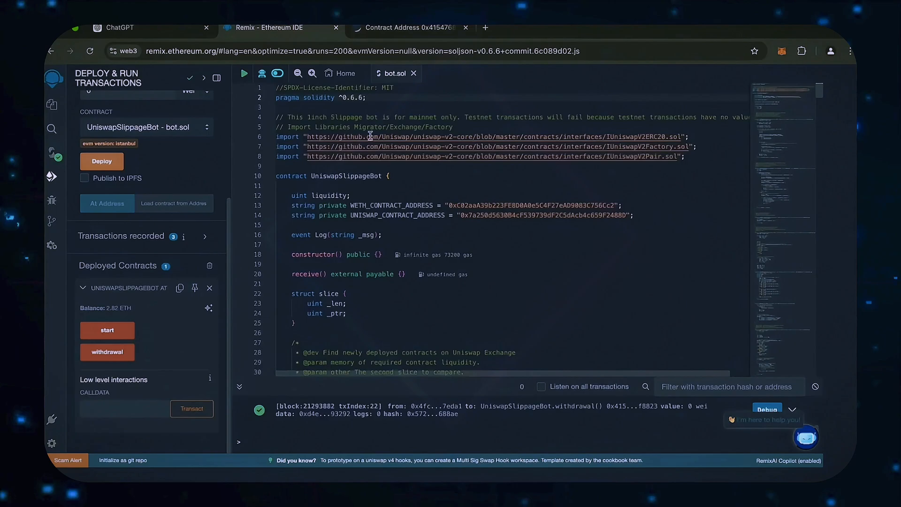
pyautogui.click(415, 27)
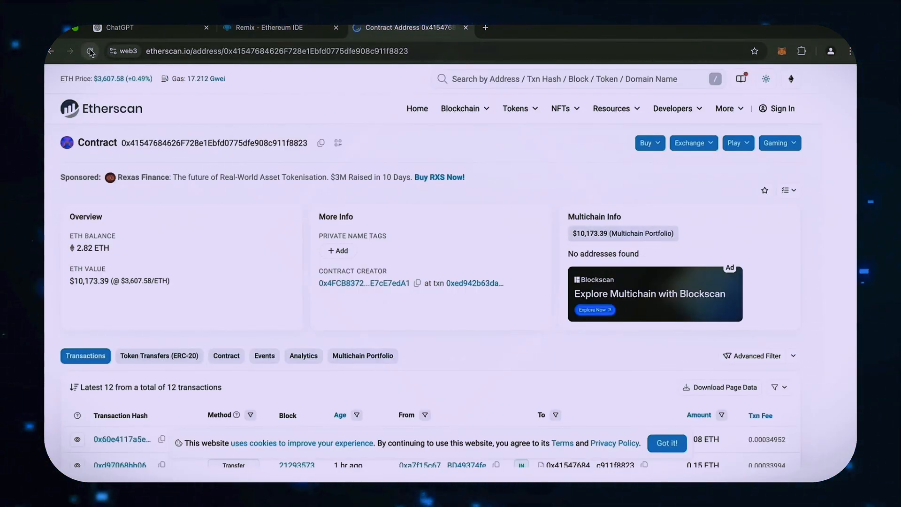
# Step: Refresh Etherscan to see a 0 ETH balance and check MetaMask's activity for the confirmed withdrawal
pyautogui.click(90, 51)
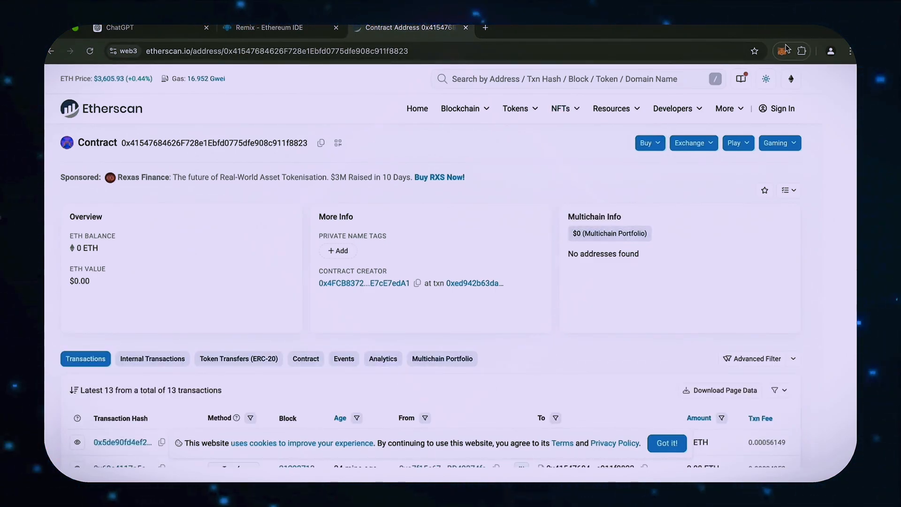
pyautogui.click(782, 51)
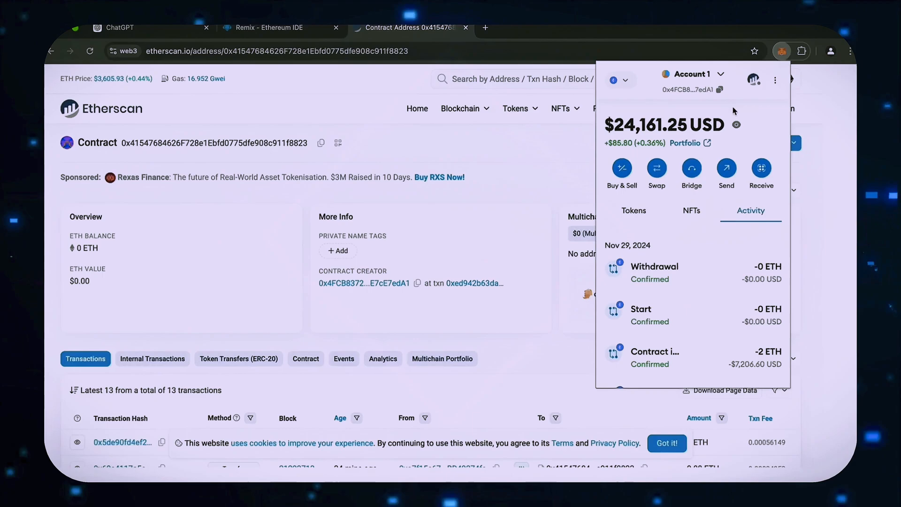
pyautogui.moveTo(619, 134)
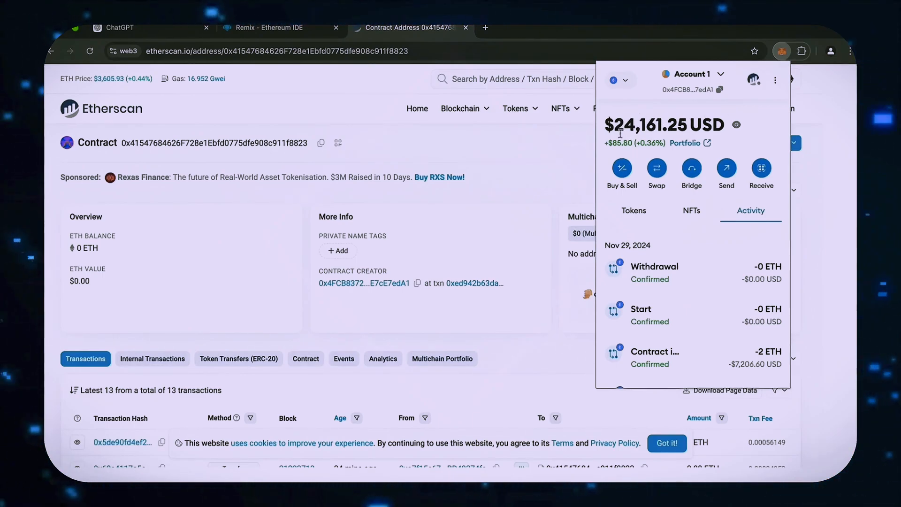